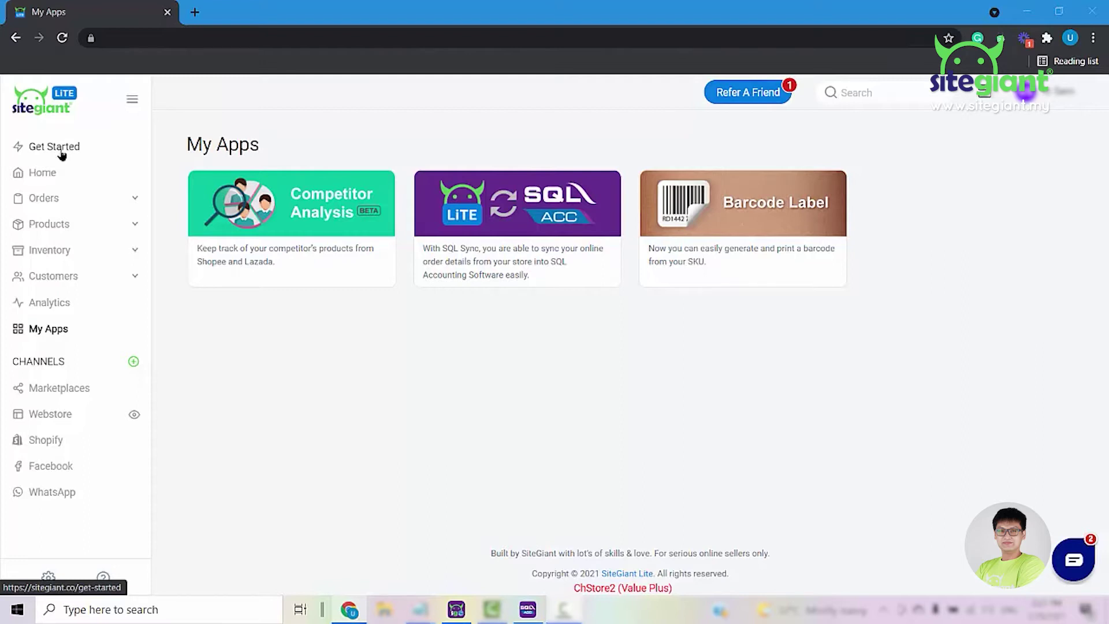
mouse_move(53, 335)
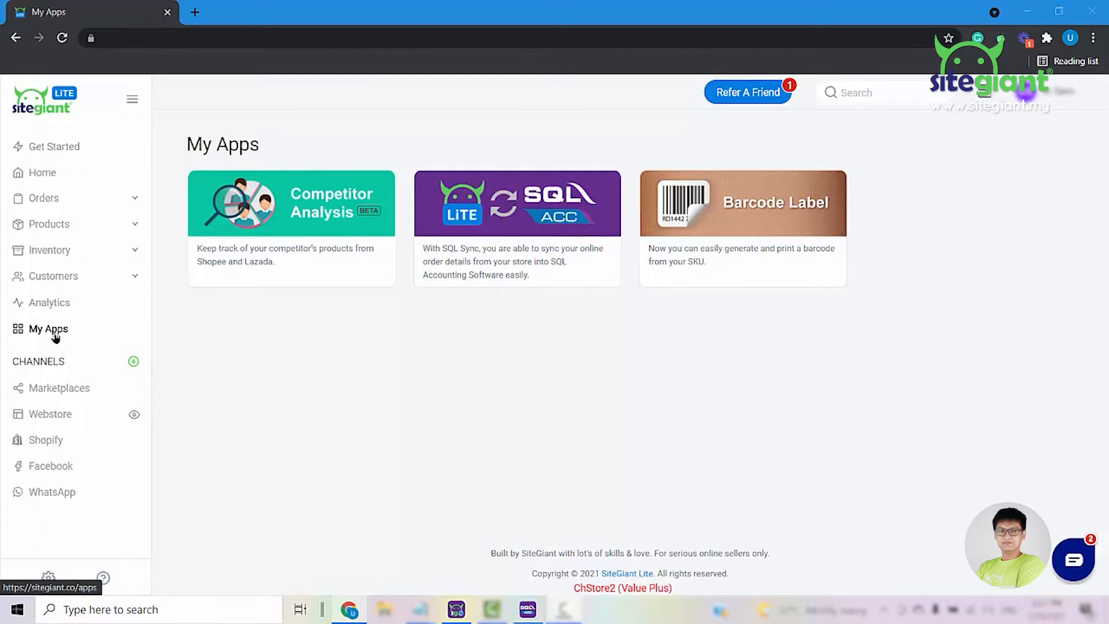
Step: In the SQL Sync app, choose Test company 1 as the company profile
left_click(517, 202)
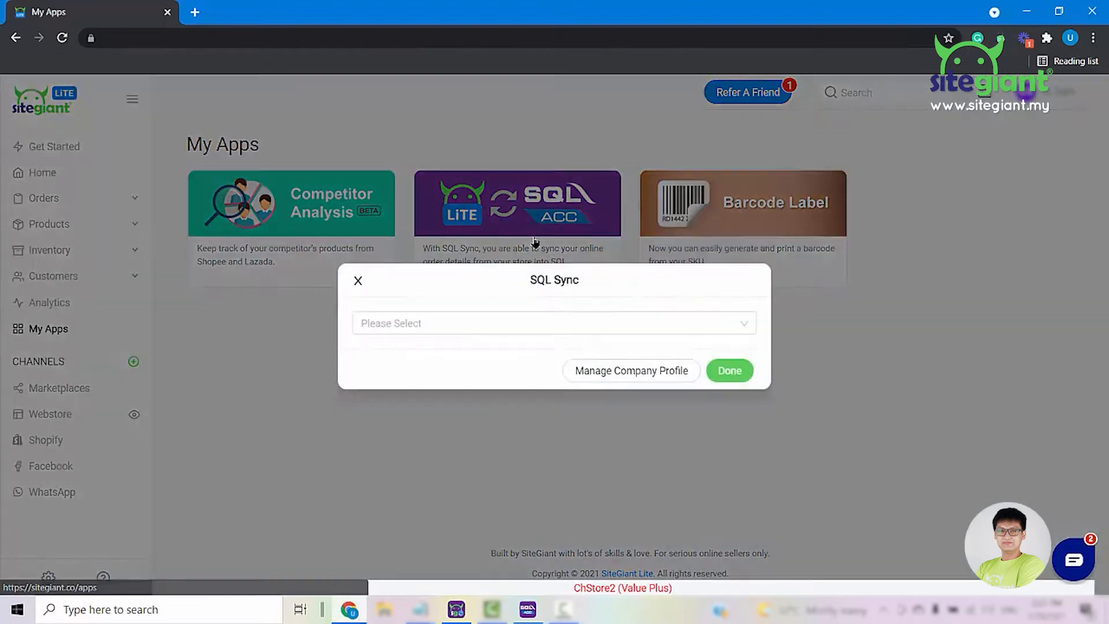
left_click(554, 324)
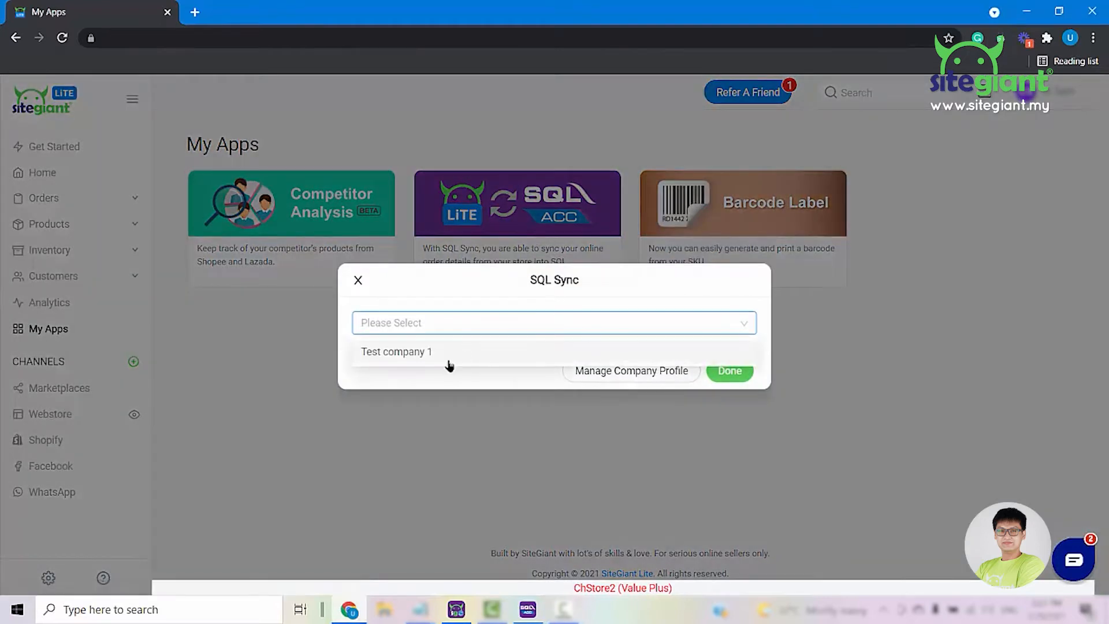
left_click(396, 351)
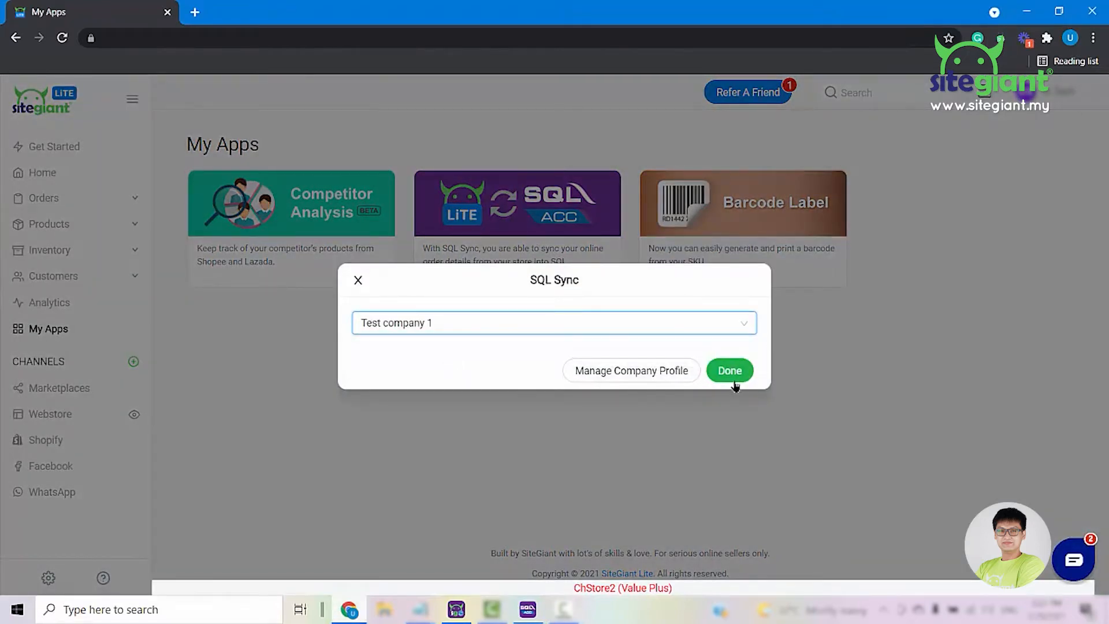
Step: Confirm the company, then show Pending sales invoices filtered to the RND-Lazada store
left_click(730, 369)
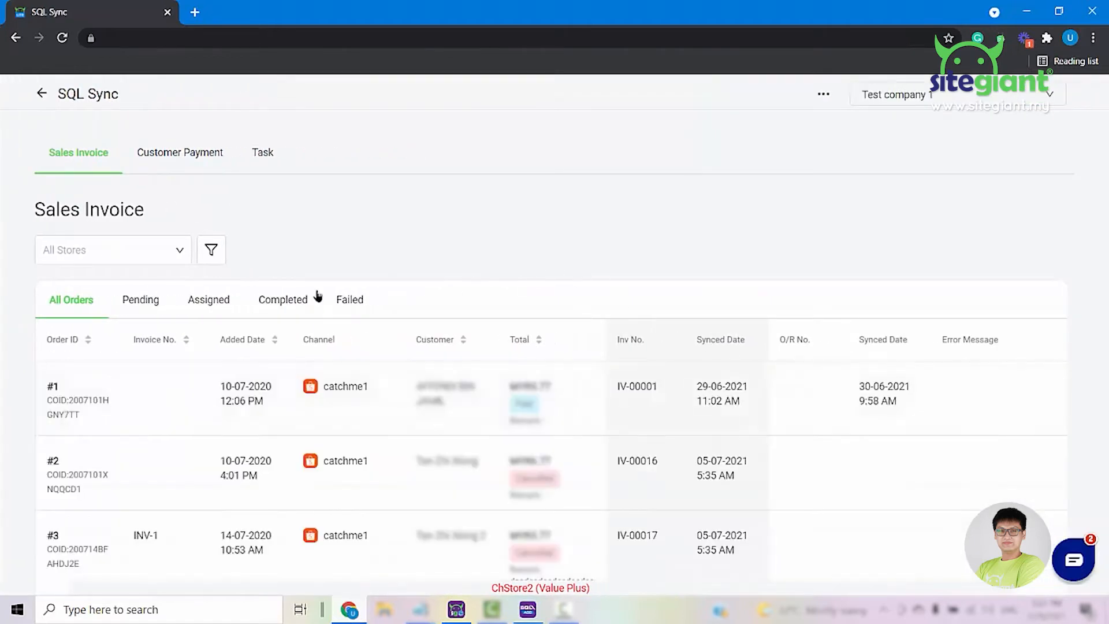
mouse_move(527, 314)
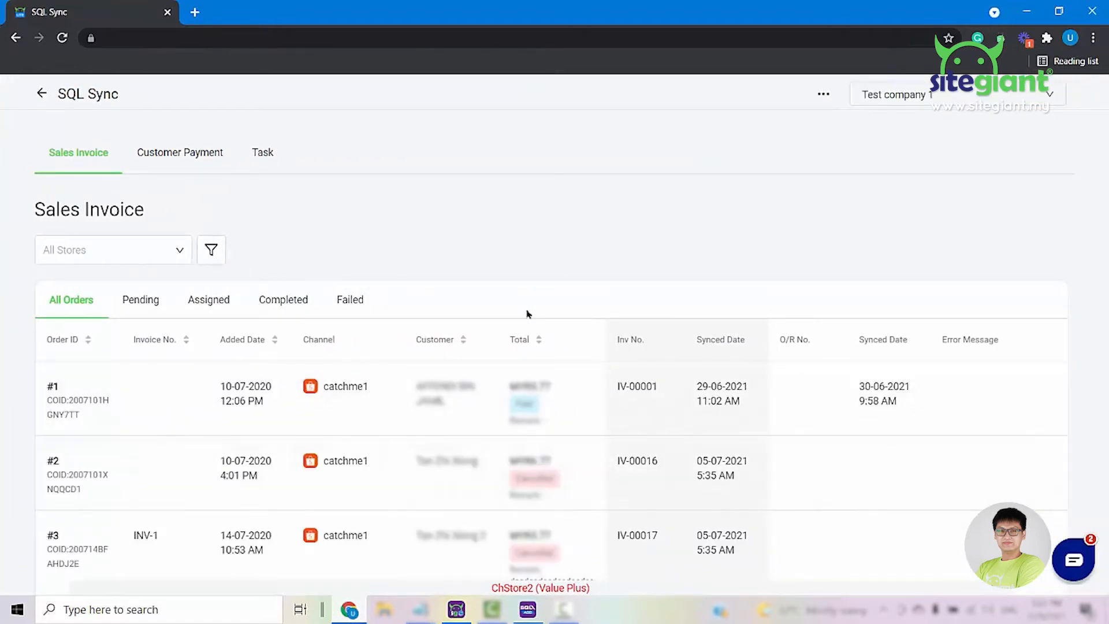
mouse_move(394, 335)
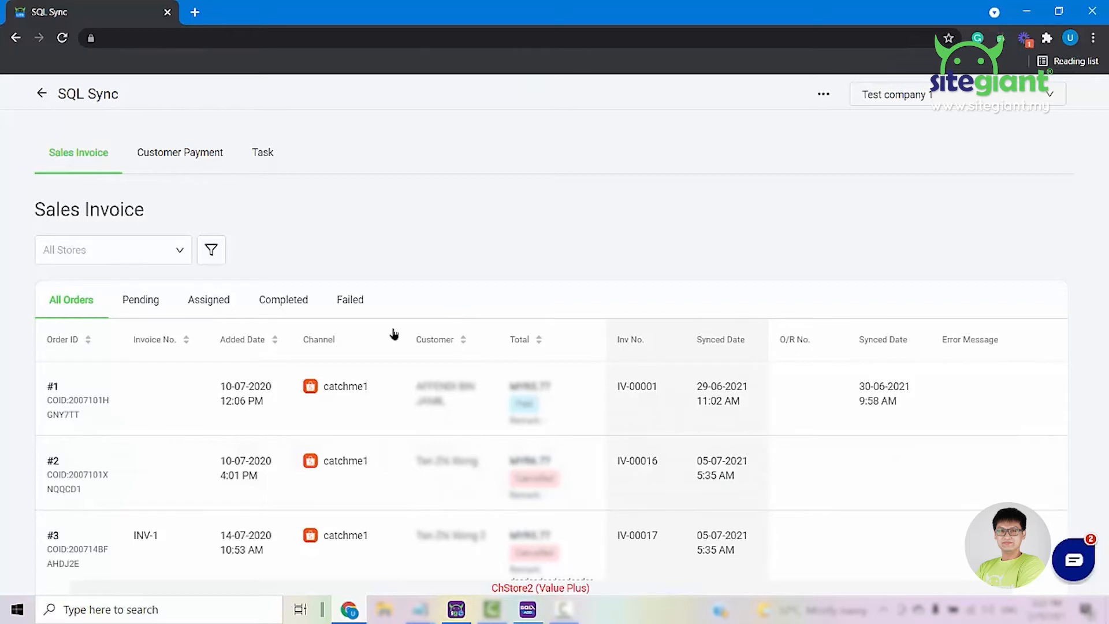
left_click(141, 300)
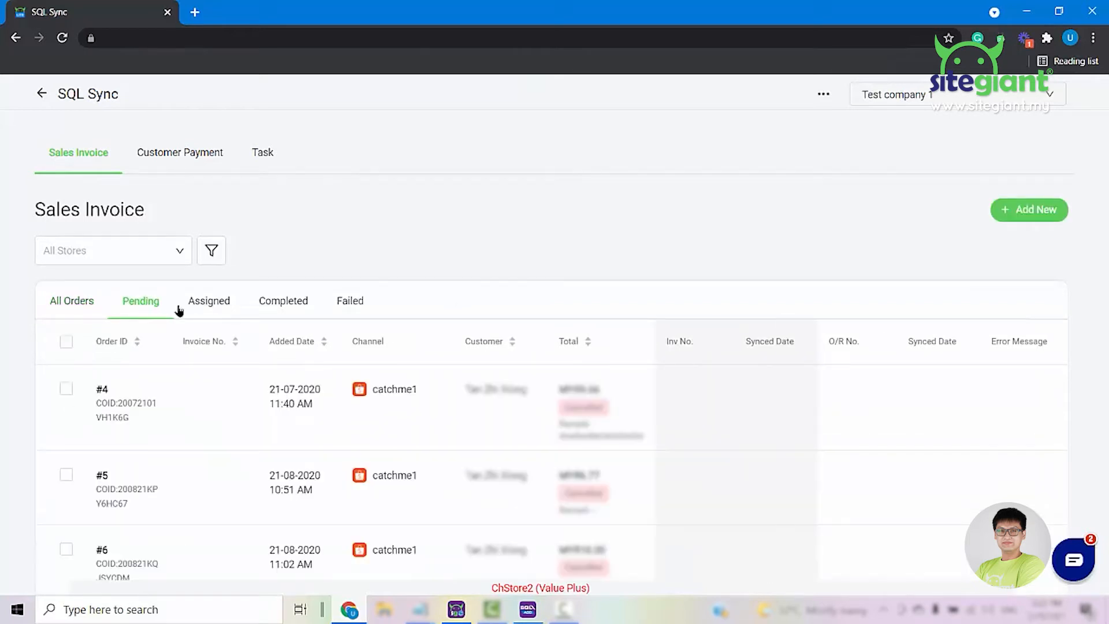
scroll("down", 3)
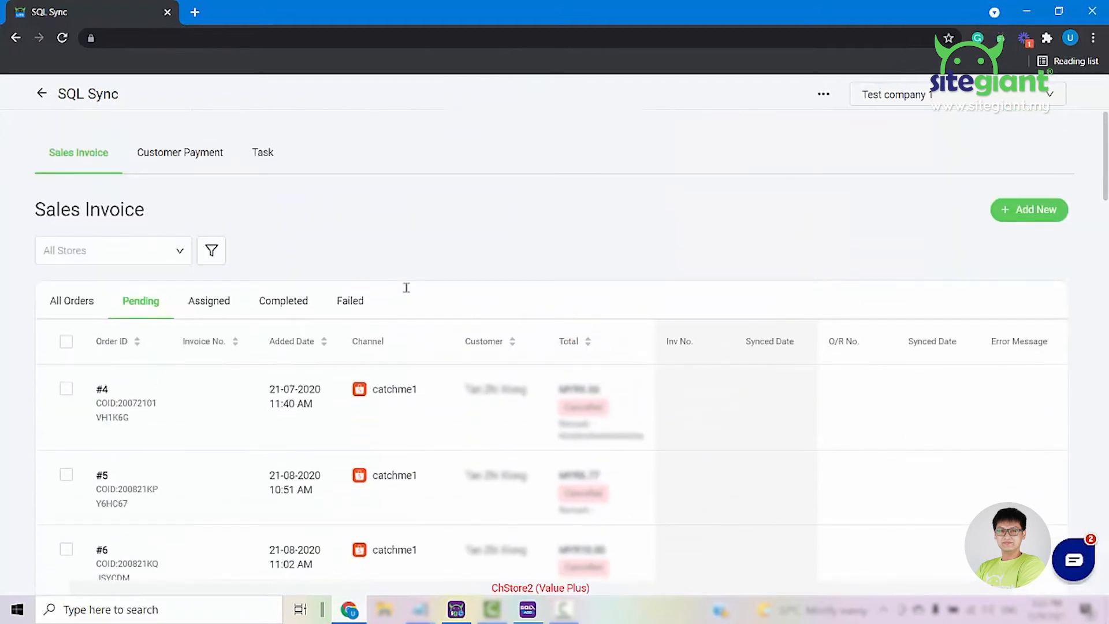
mouse_move(203, 315)
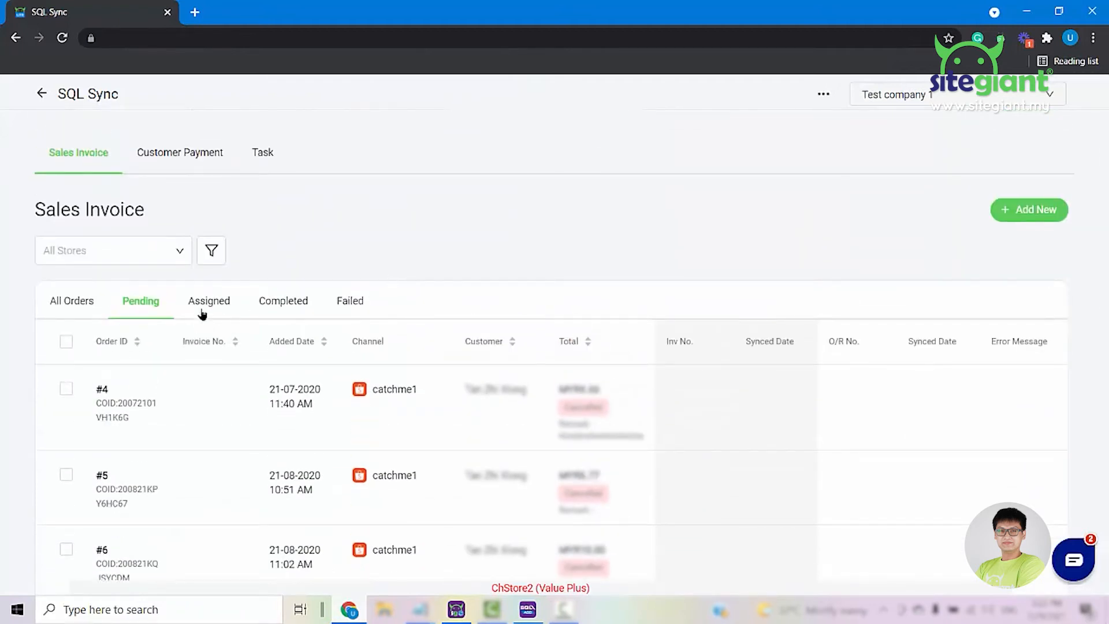
left_click(113, 251)
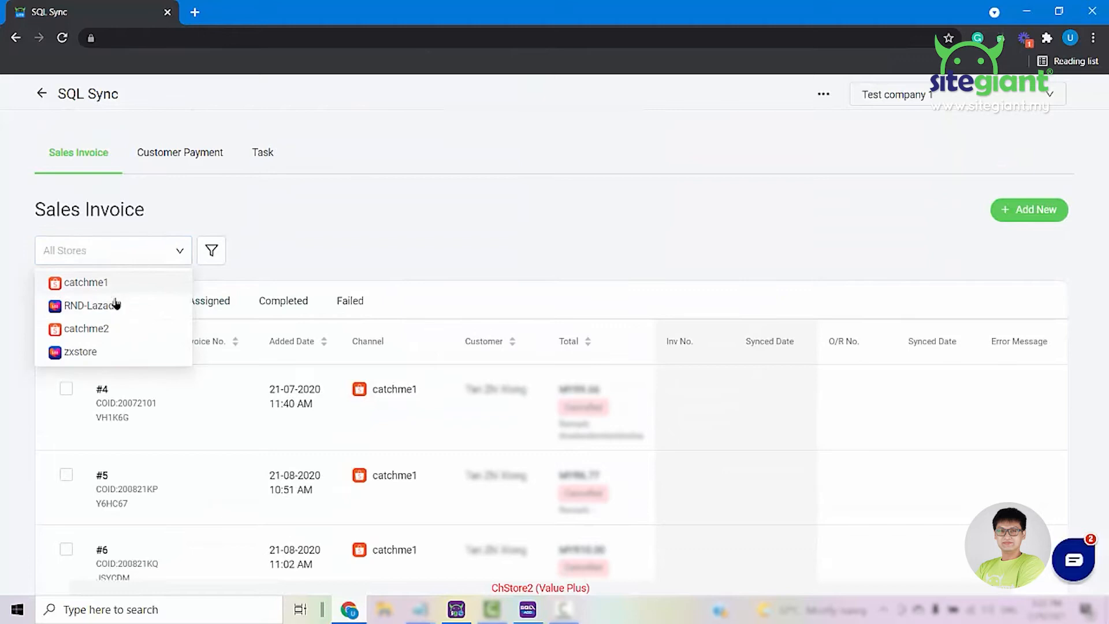
left_click(88, 305)
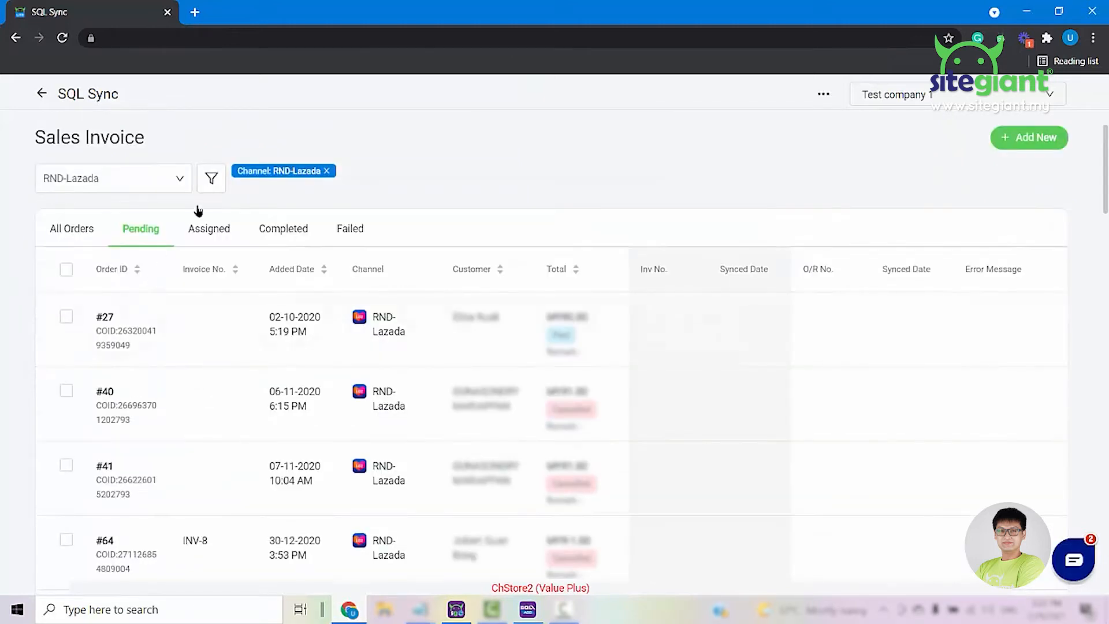
Step: Filter orders to status Paid, dated 01-03-2021 to 31-03-2021, and apply
left_click(211, 178)
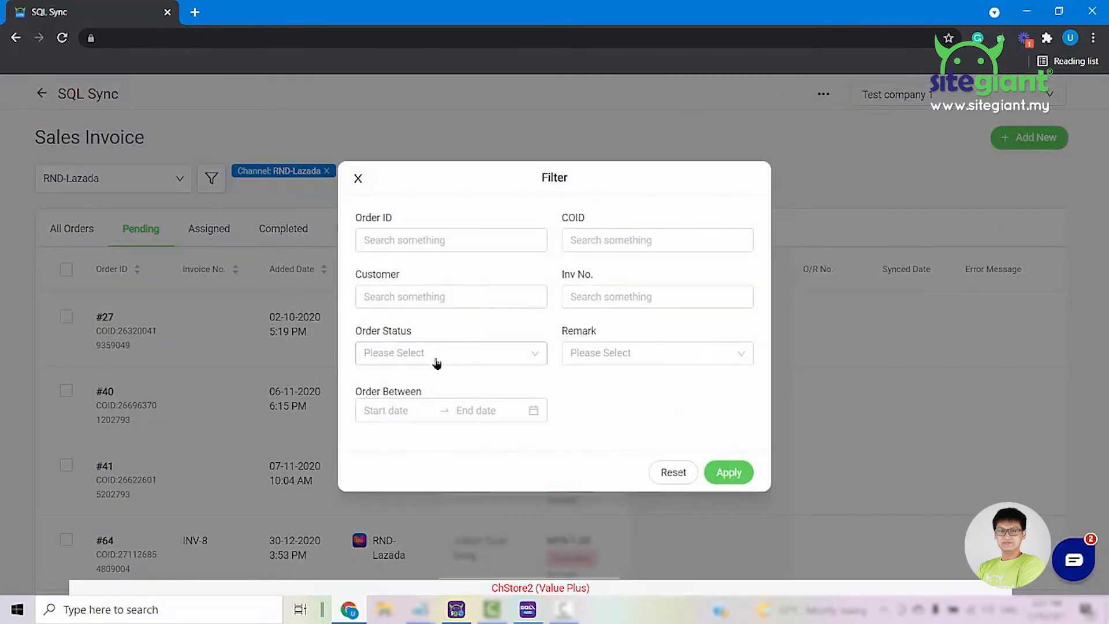
left_click(450, 353)
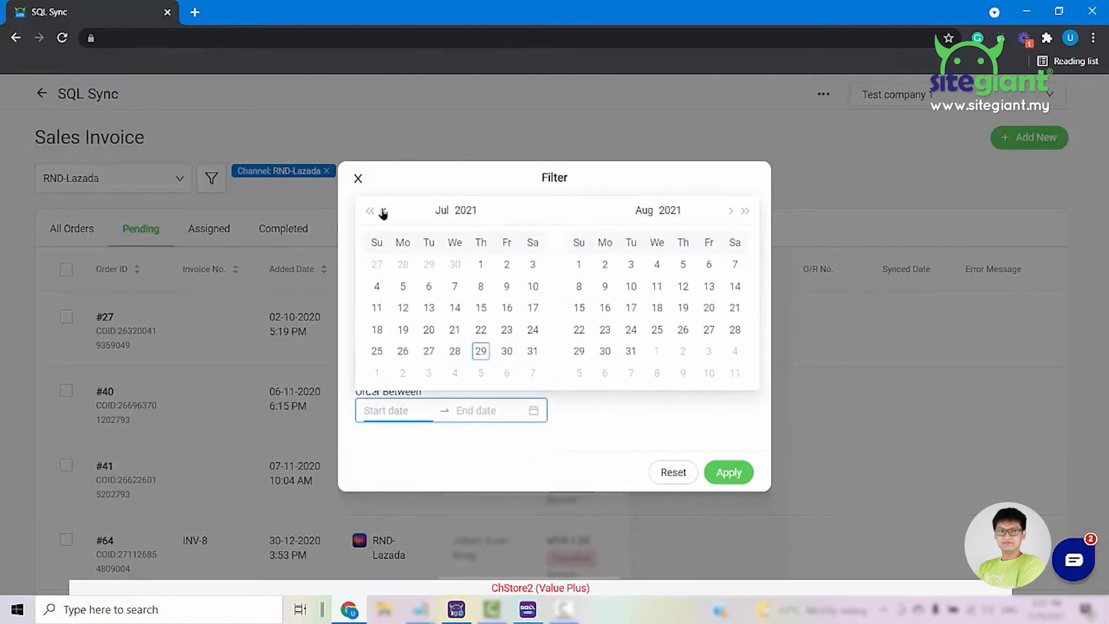
left_click(383, 210)
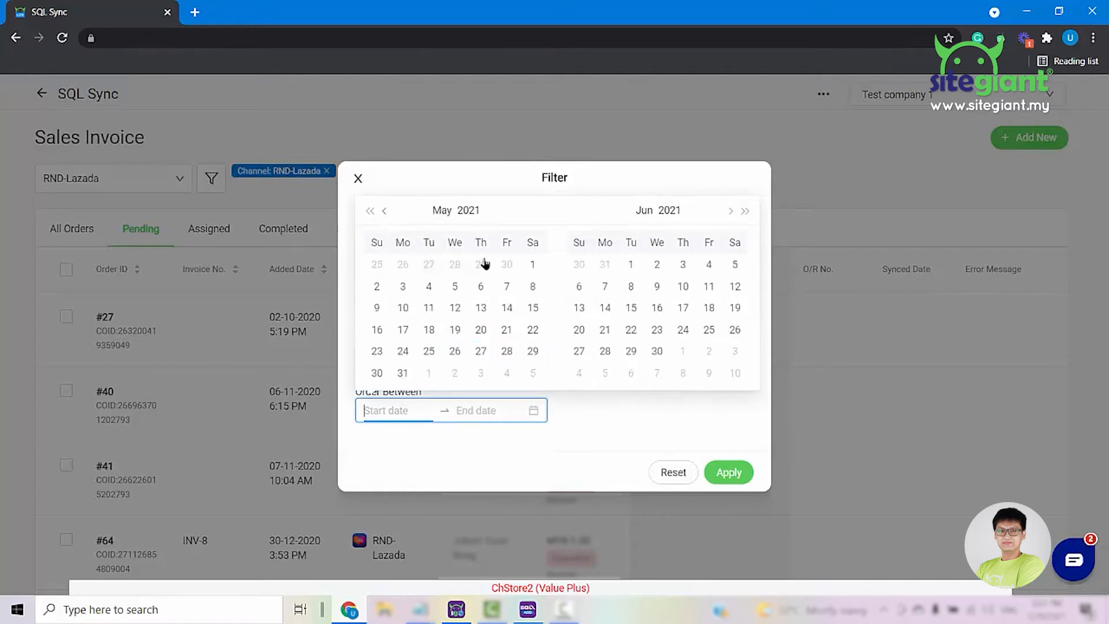
left_click(730, 210)
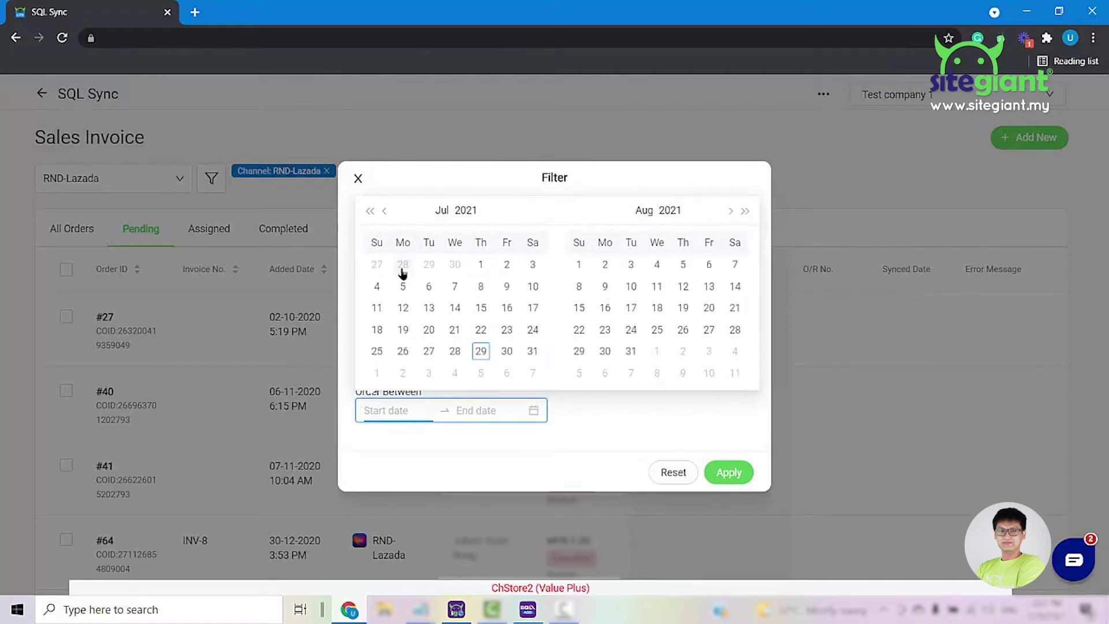
left_click(402, 264)
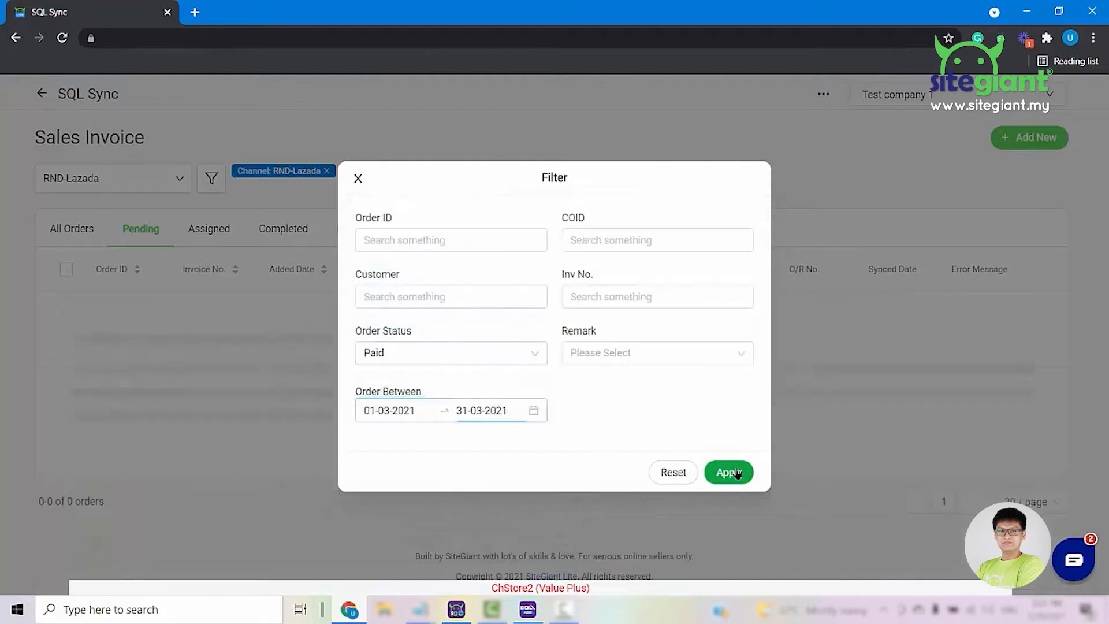
left_click(727, 472)
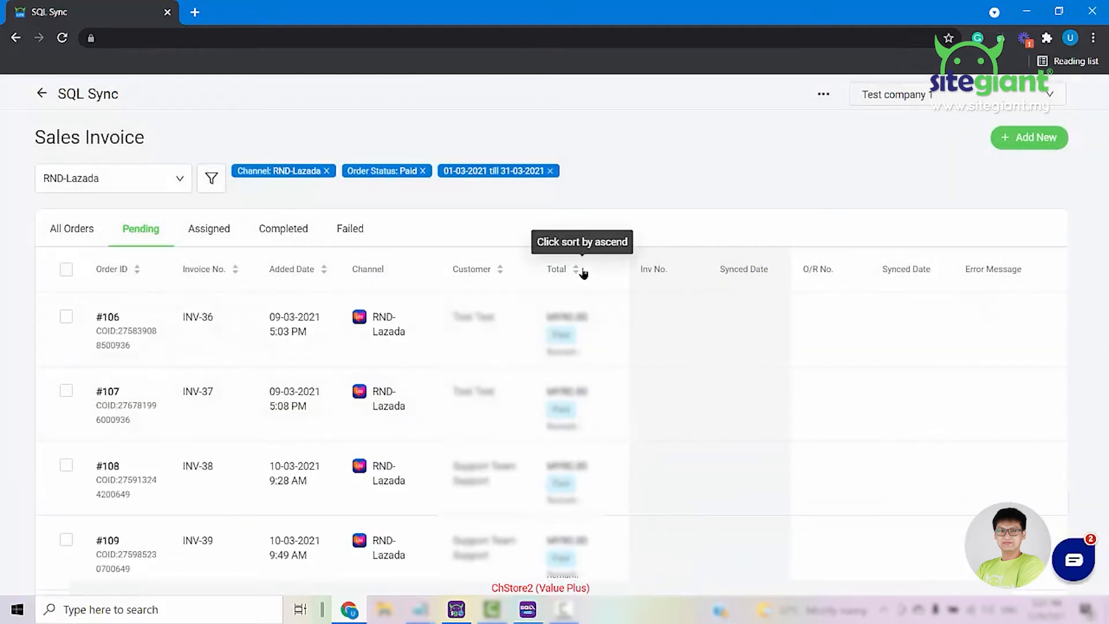
scroll("down", 3)
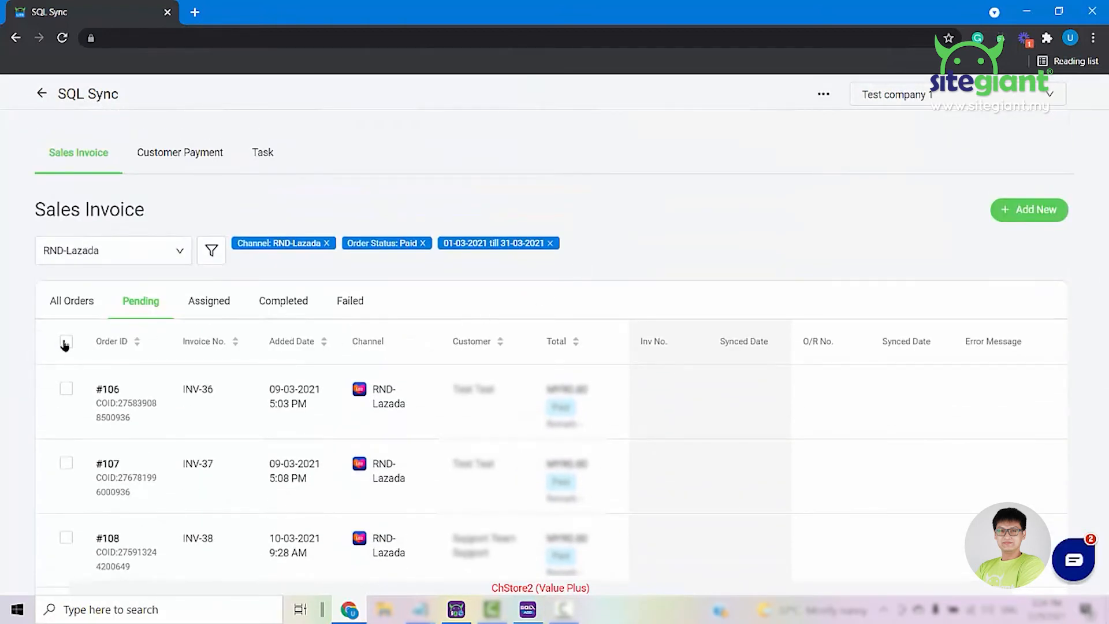
Step: Tick paid orders #106 and #107 in the pending invoices list
left_click(66, 342)
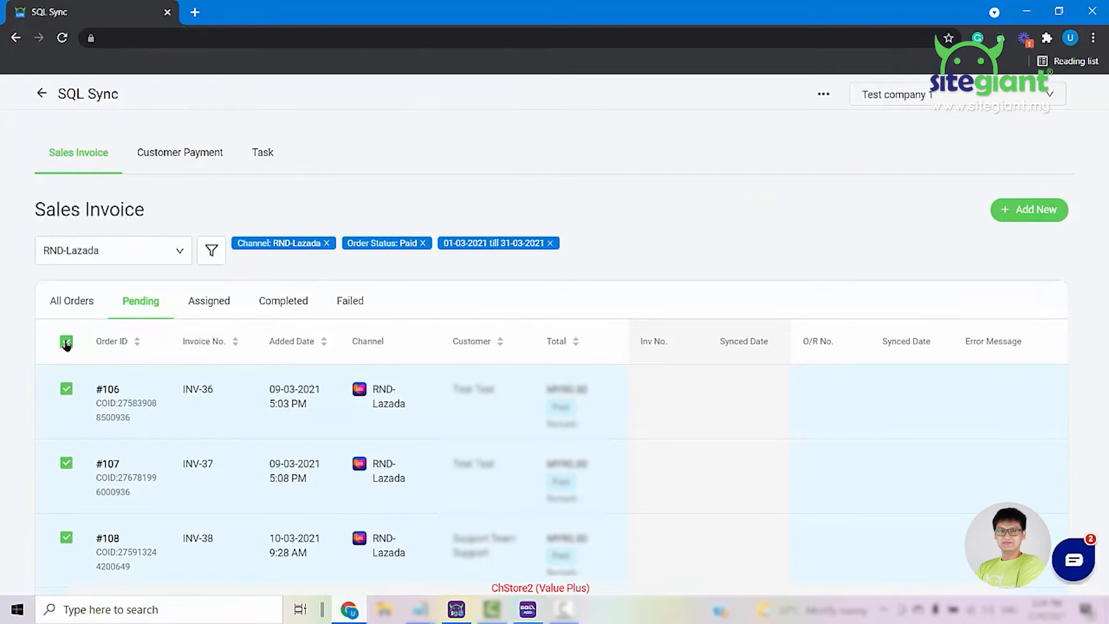
left_click(66, 340)
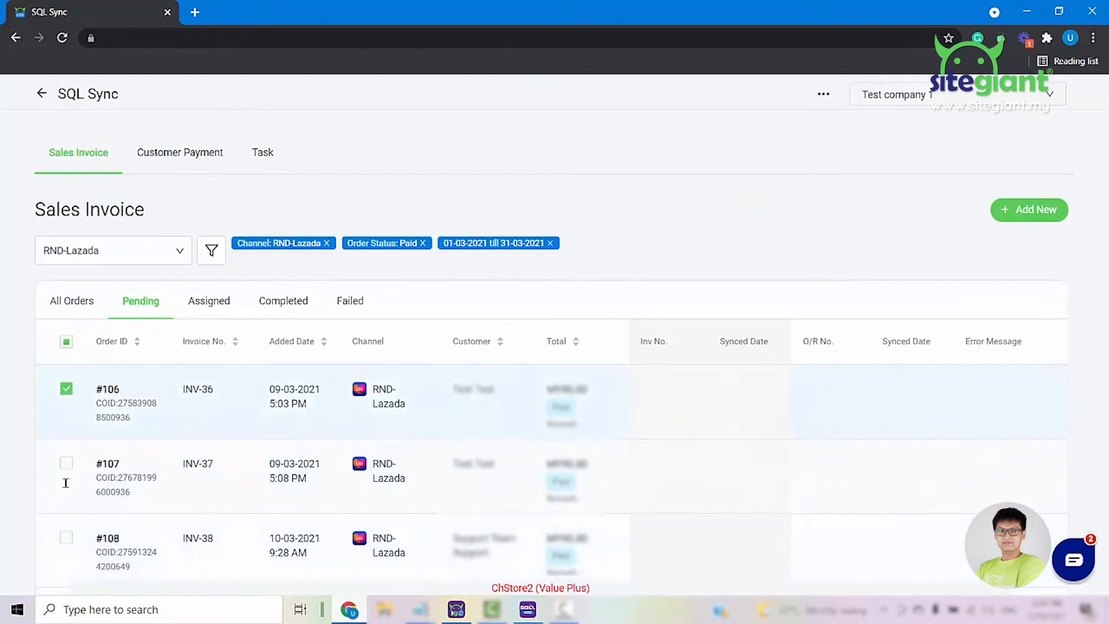
left_click(66, 464)
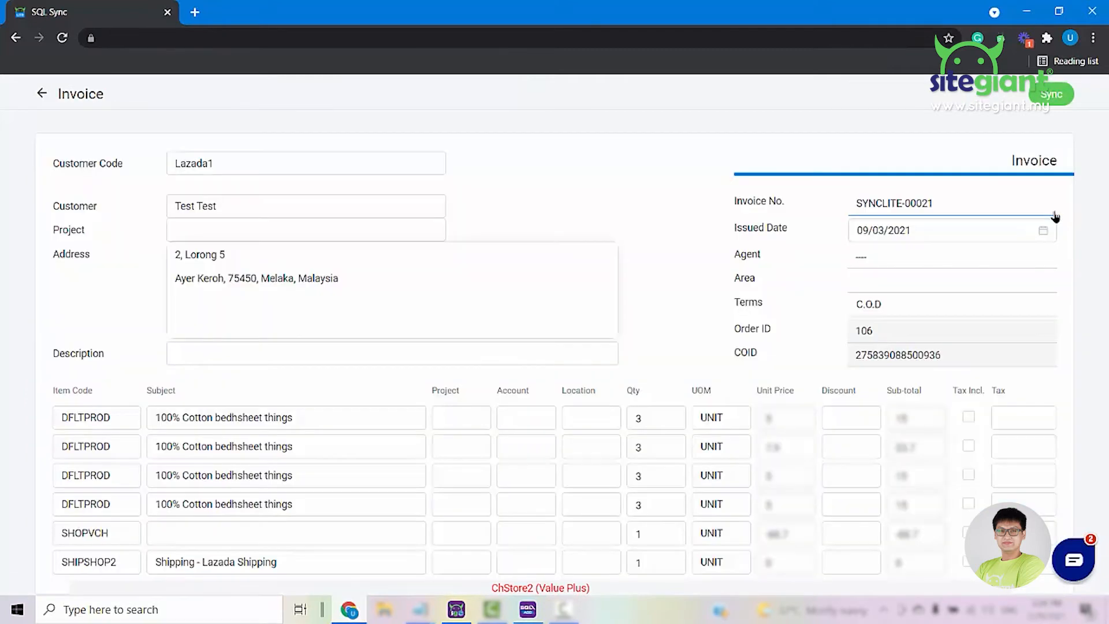
mouse_move(663, 251)
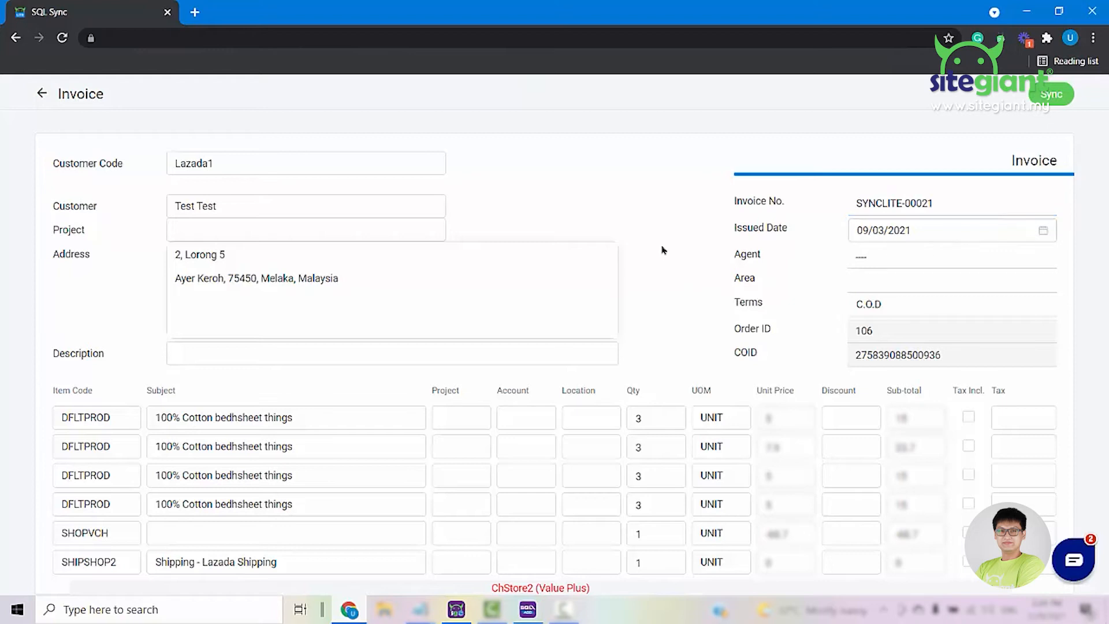
Step: Review invoice SYNCLITE-00021 for order 106 and send it for syncing
scroll("down", 3)
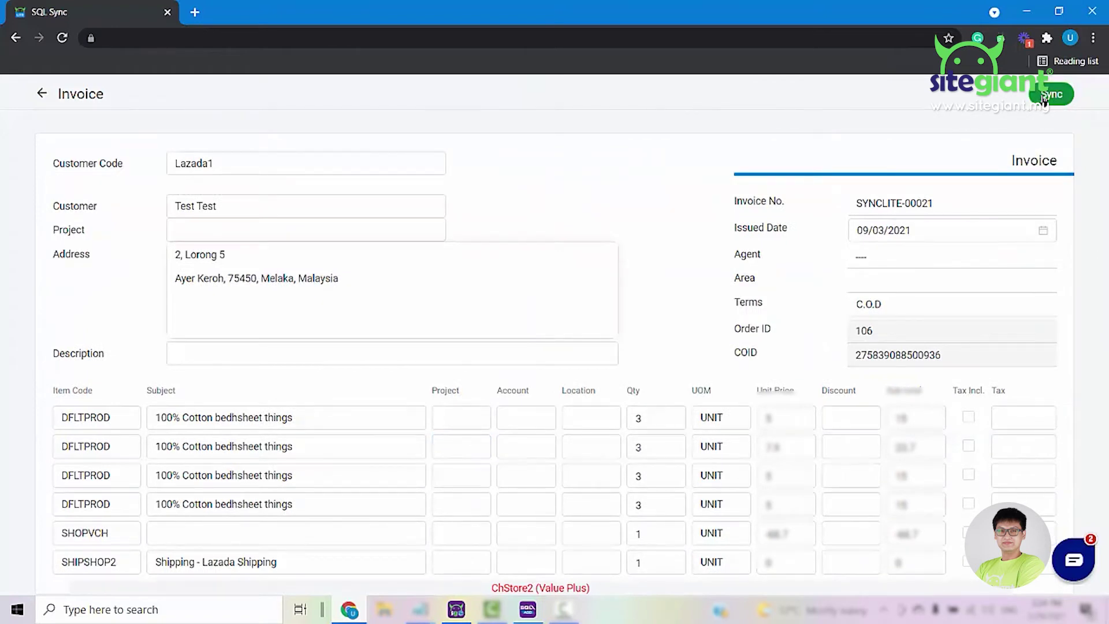
left_click(1051, 94)
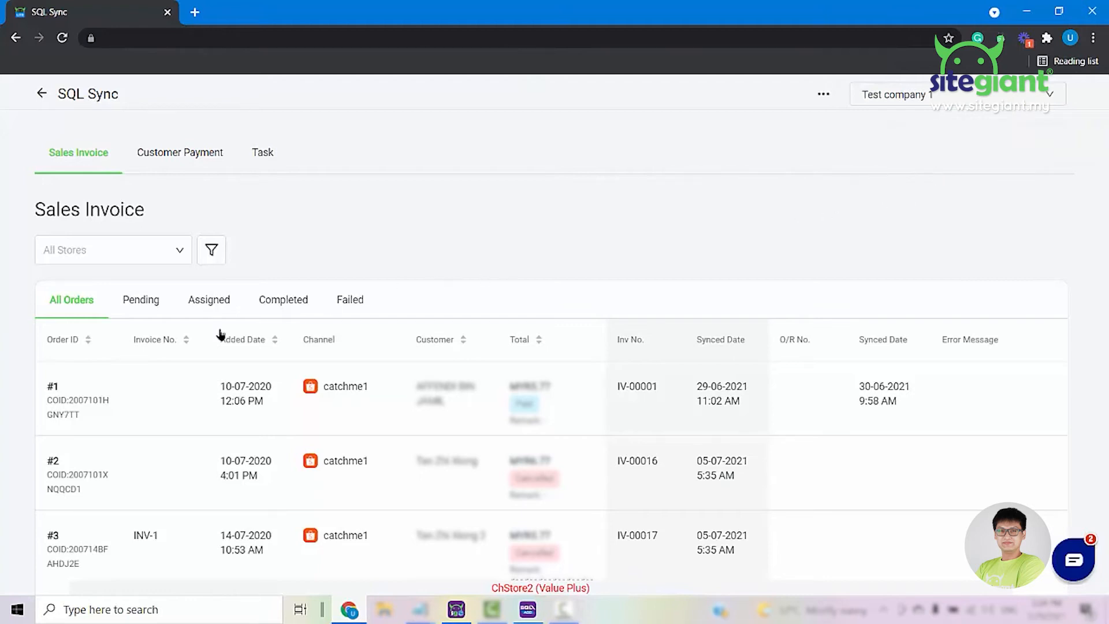
Step: View the Assigned list with orders #106 and #107, then bring up SQL Sync Lite
left_click(141, 301)
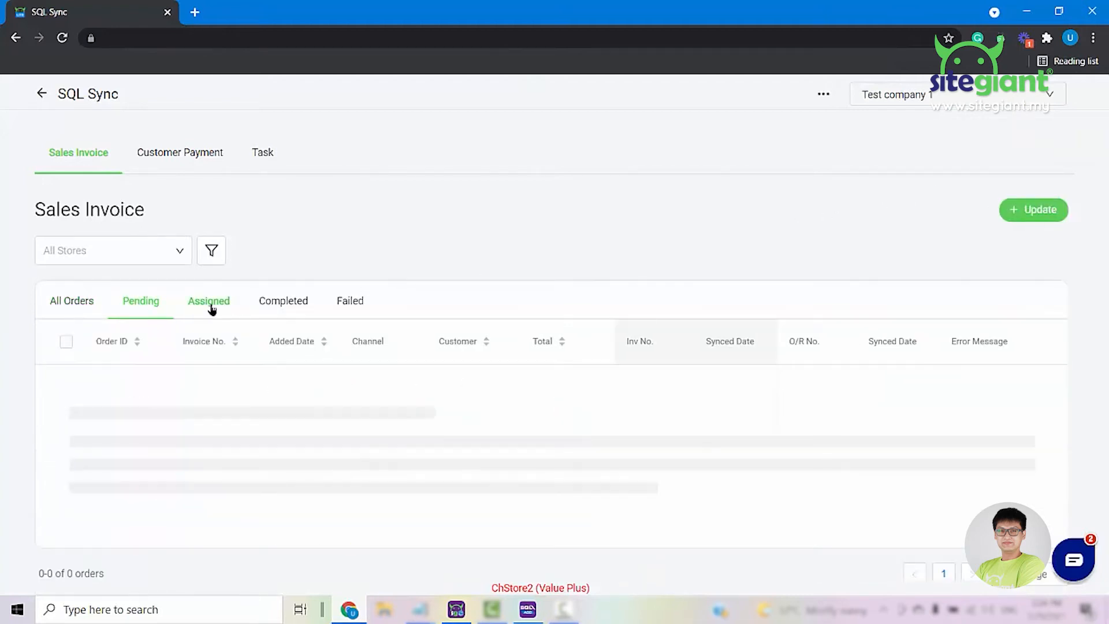
left_click(208, 300)
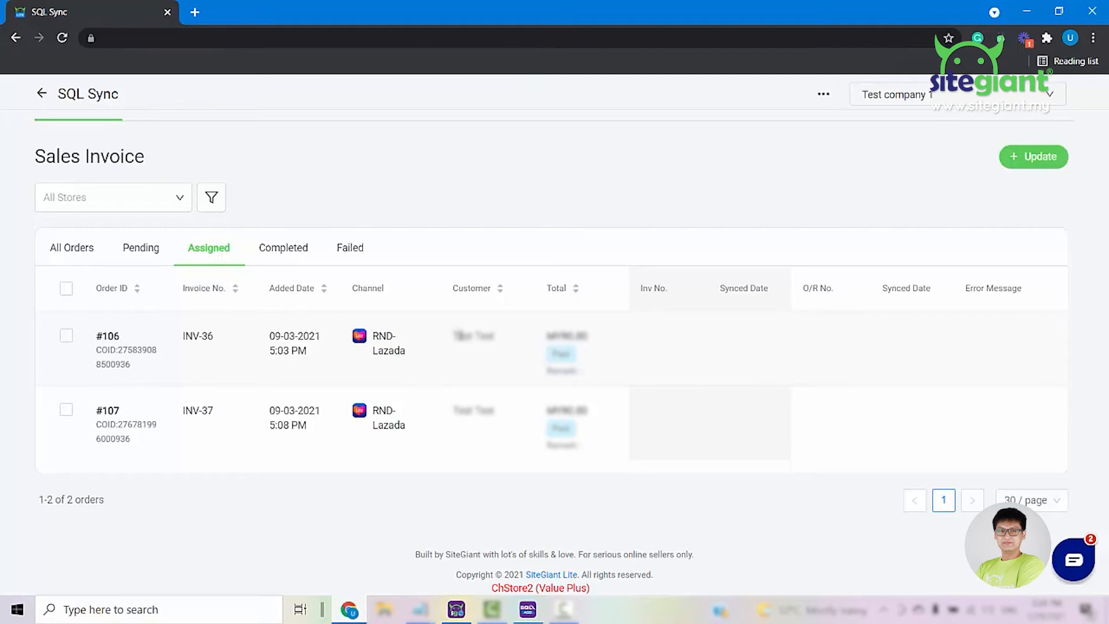
left_click(457, 609)
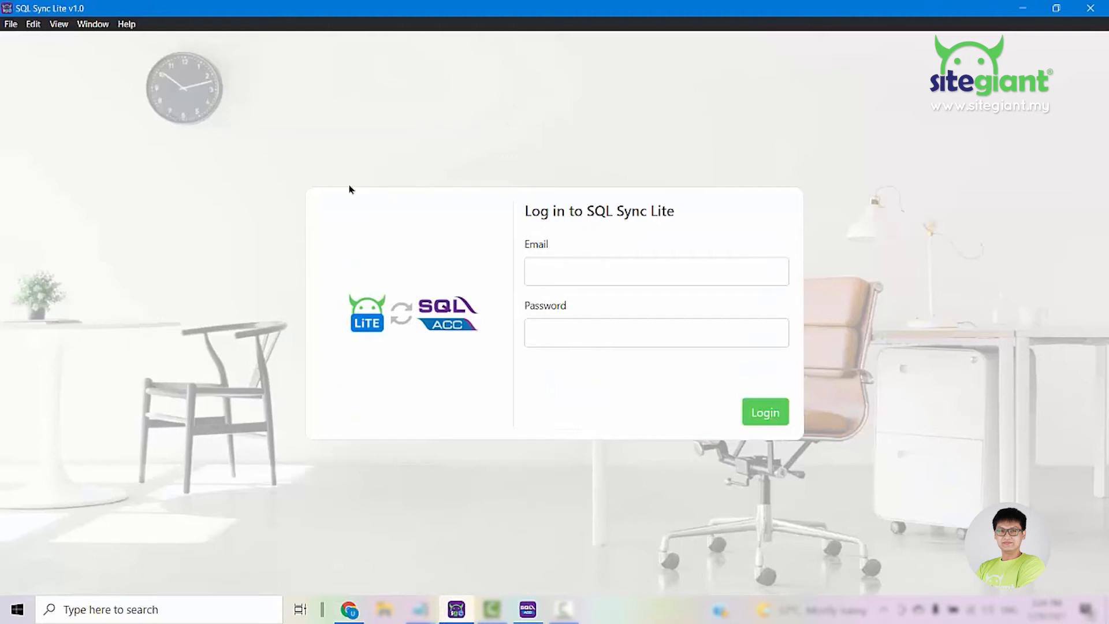
mouse_move(690, 259)
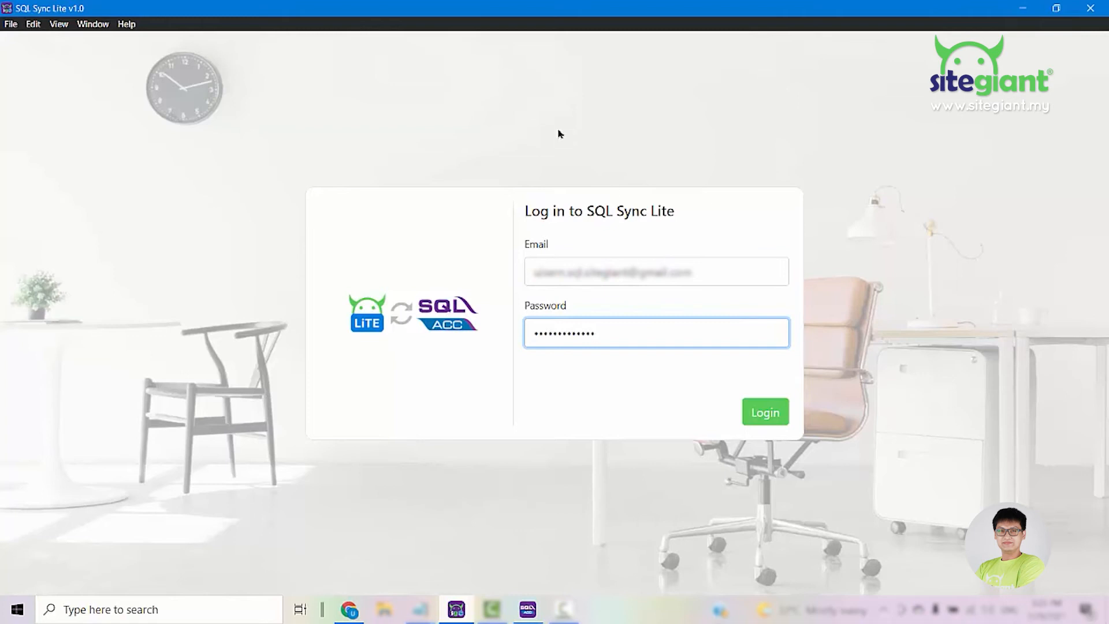
Step: Log in to SQL Sync Lite with the entered email and password
left_click(765, 411)
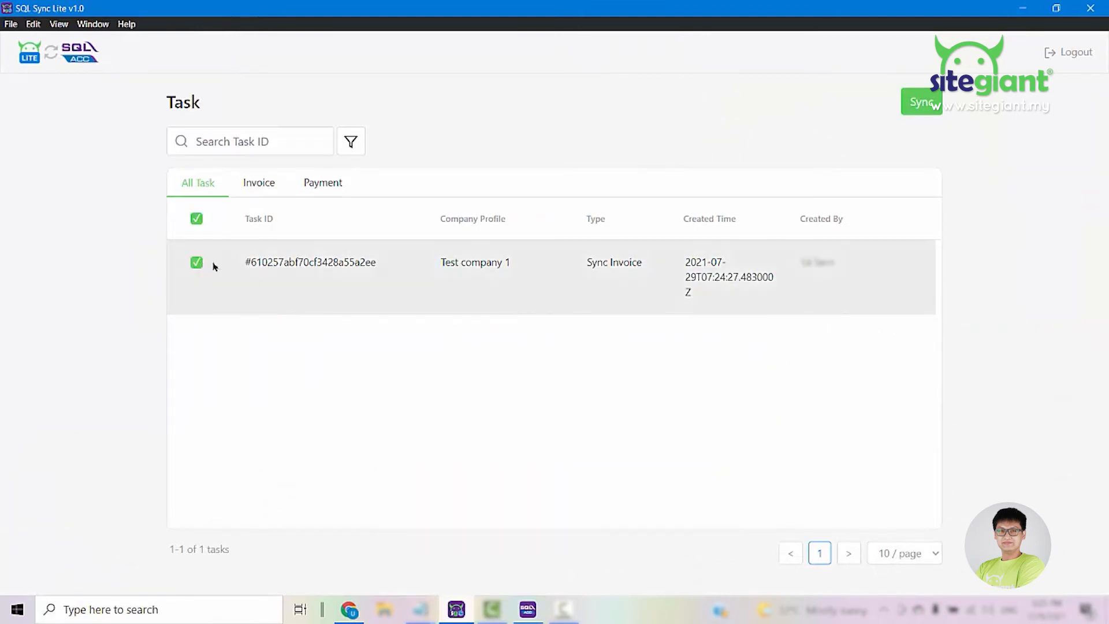
Step: Run the Sync Invoice task for Test company 1 and dismiss the completed report
left_click(922, 104)
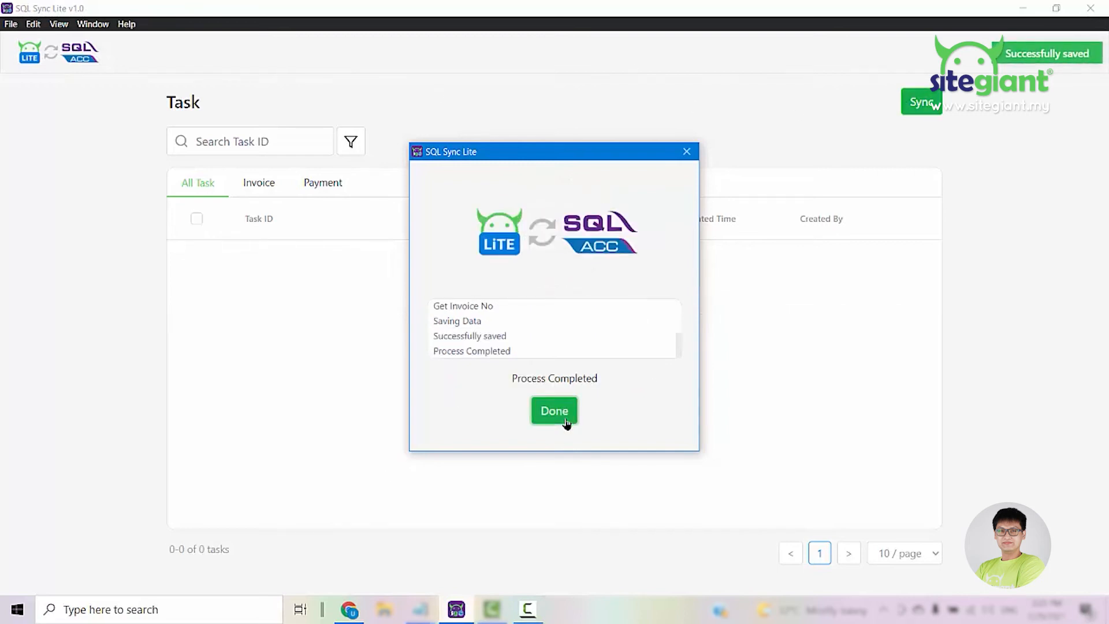
left_click(554, 411)
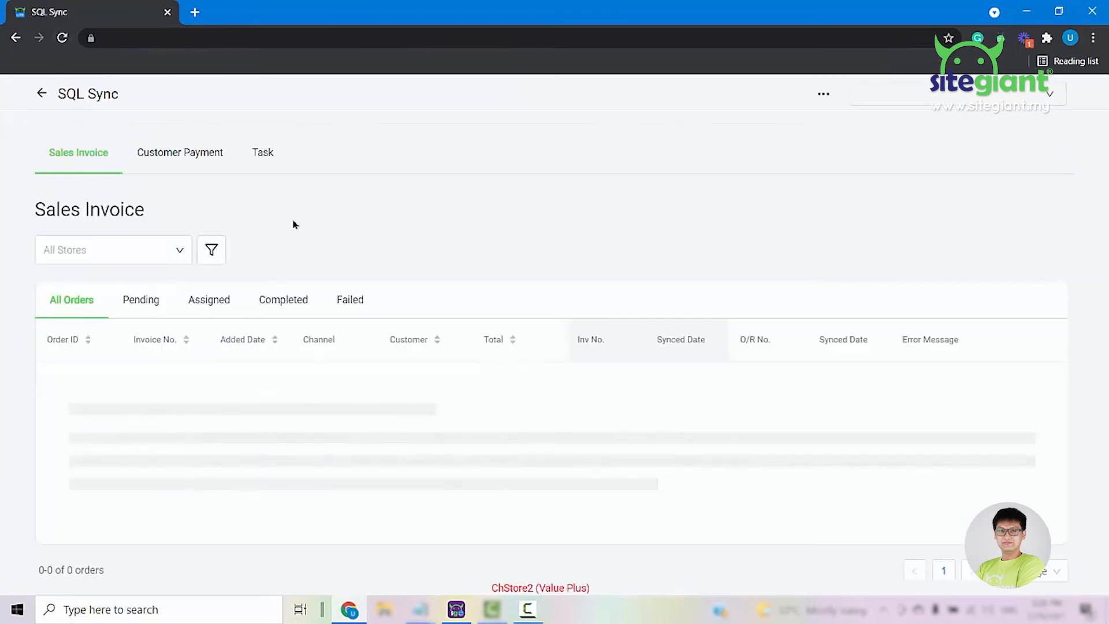
Step: Check the Assigned and Completed invoice lists, now that syncing is done
left_click(207, 300)
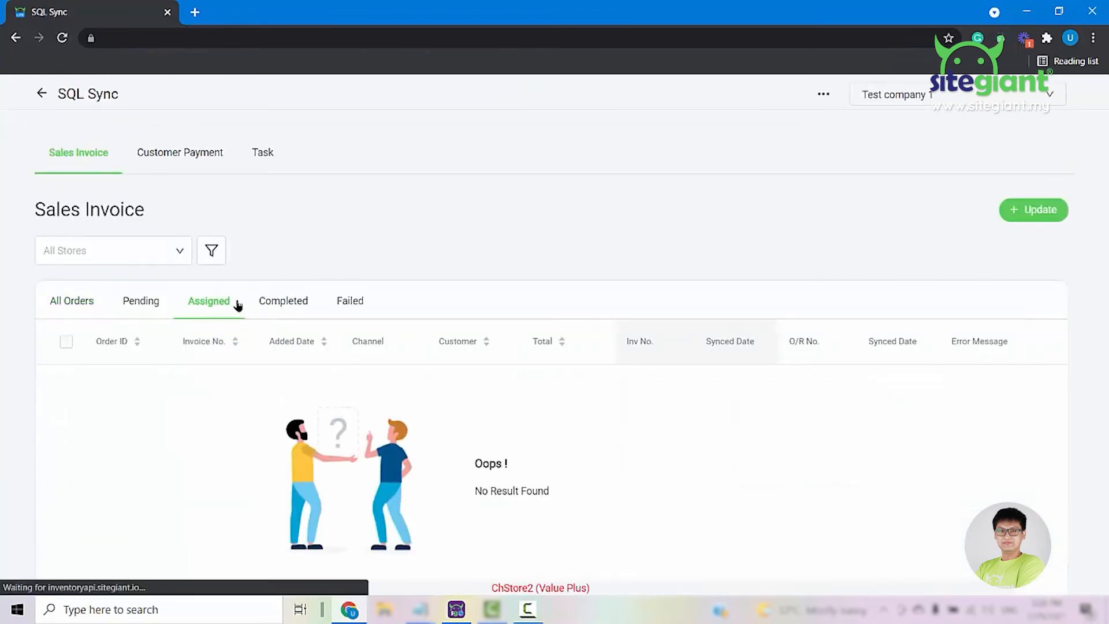
left_click(283, 300)
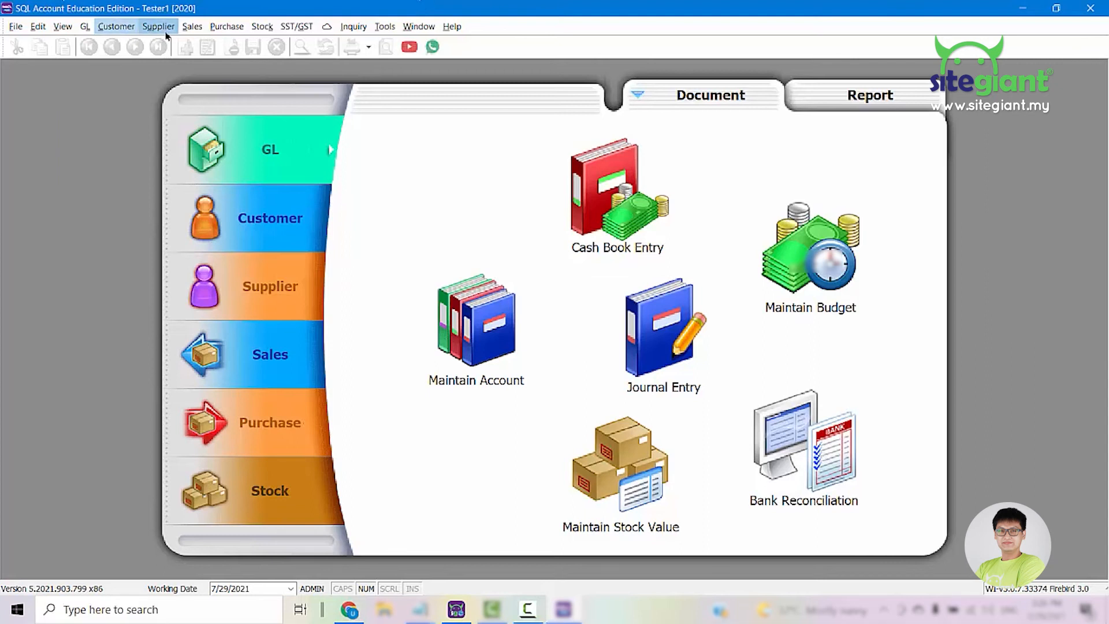
Step: Open Sales > Invoice to see synced invoice SYNCLITE-00022 for Lazada1
left_click(192, 25)
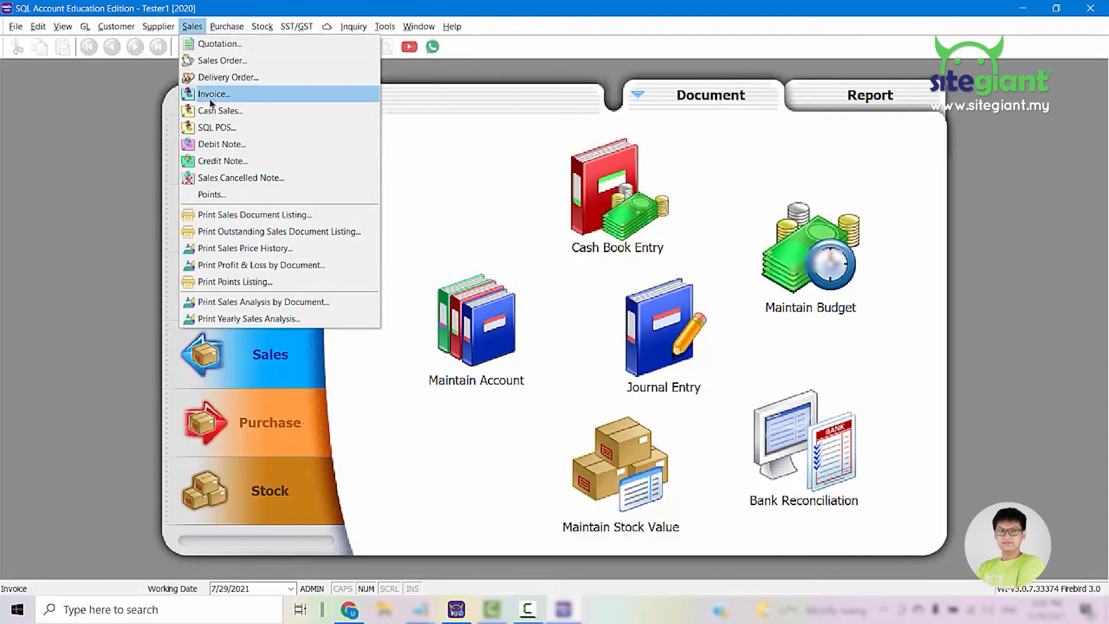
left_click(212, 93)
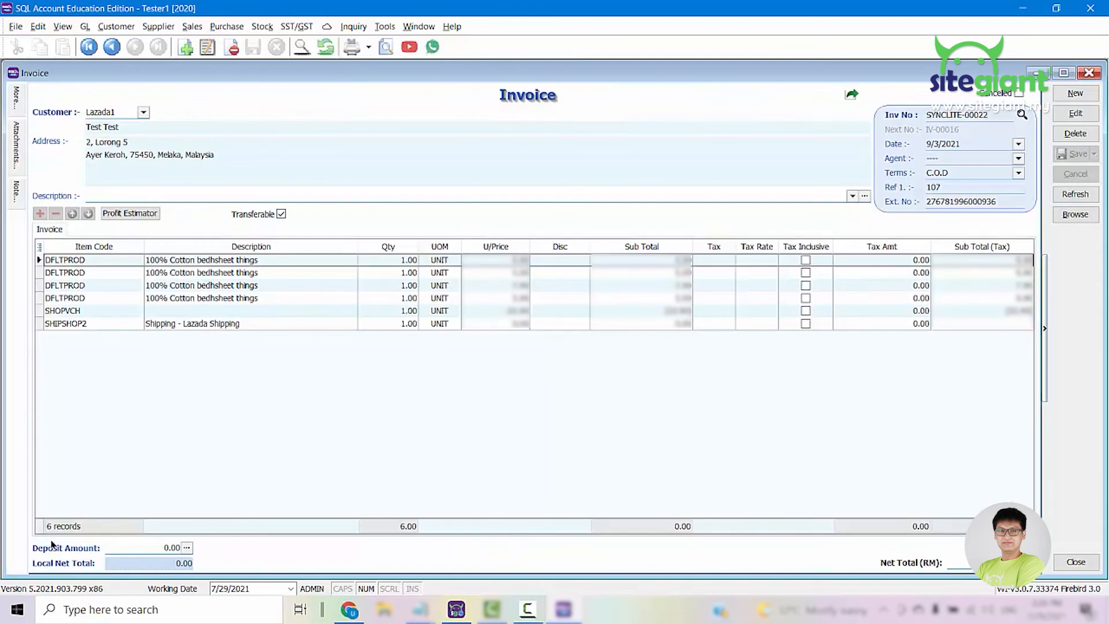
mouse_move(369, 425)
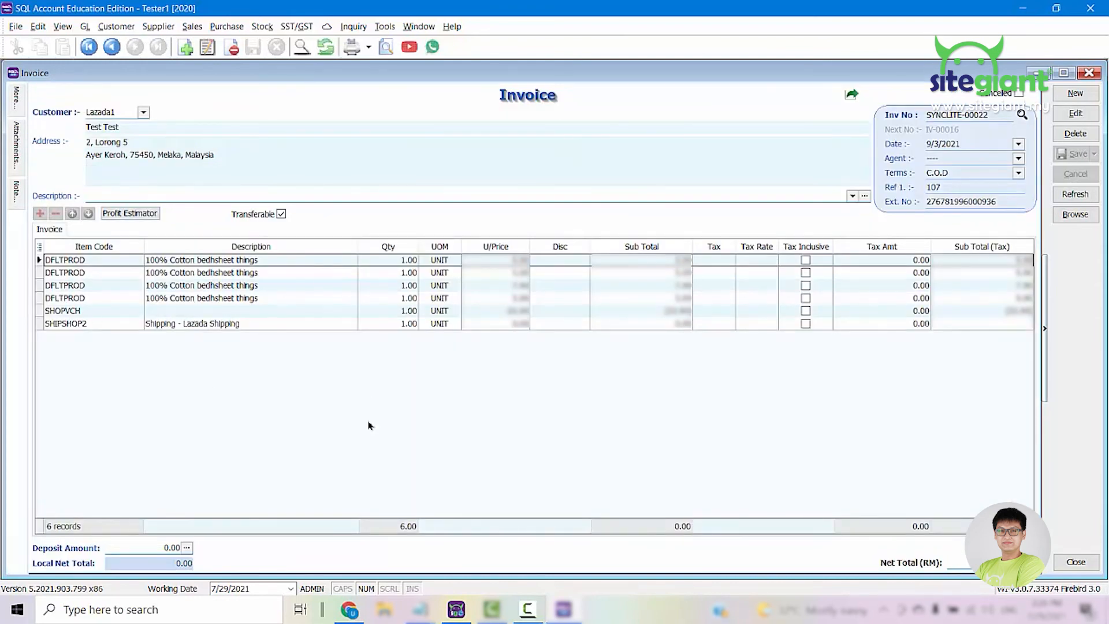
mouse_move(160, 119)
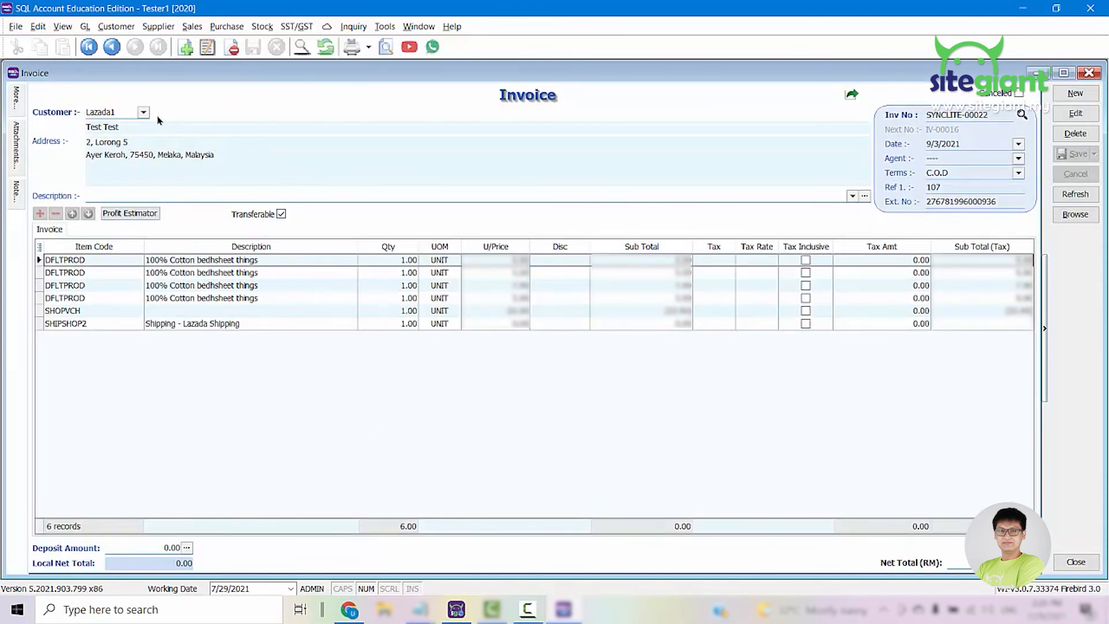
mouse_move(238, 260)
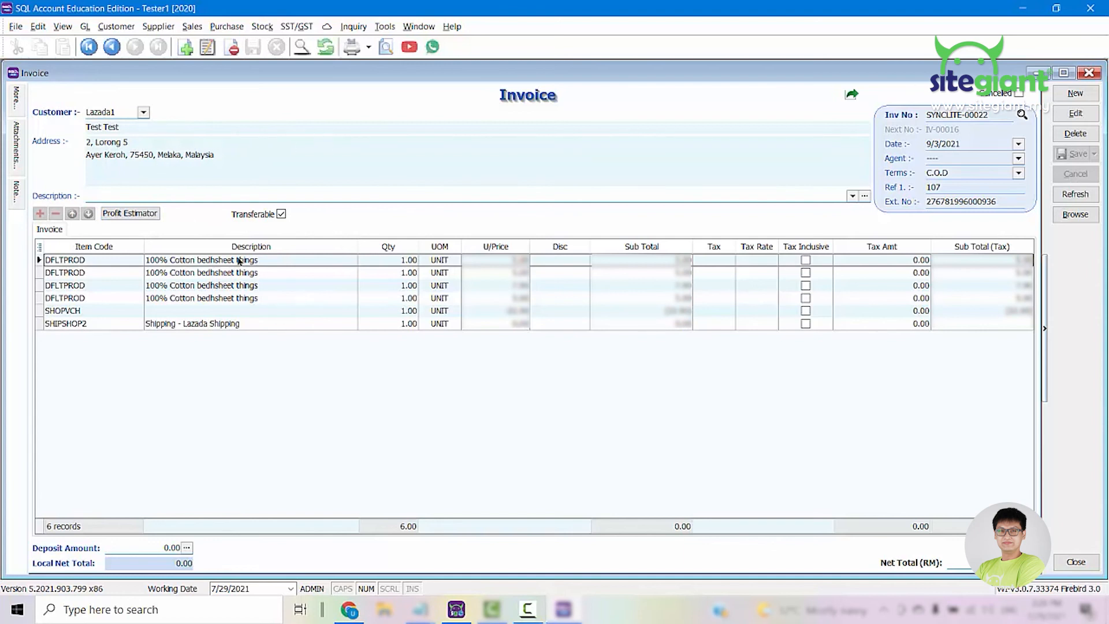
mouse_move(610, 389)
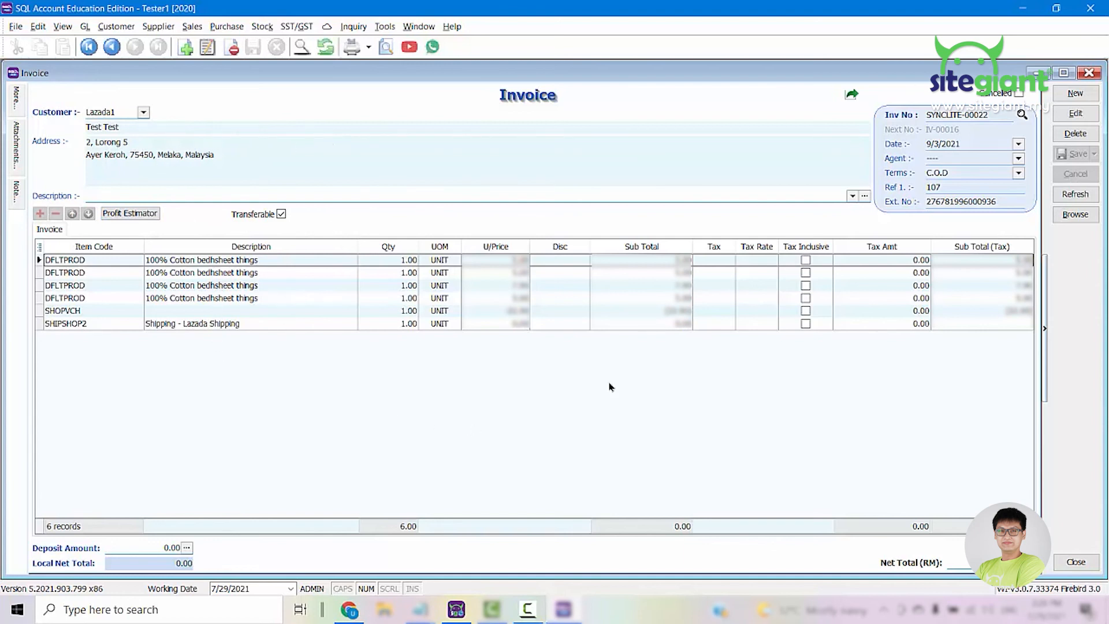